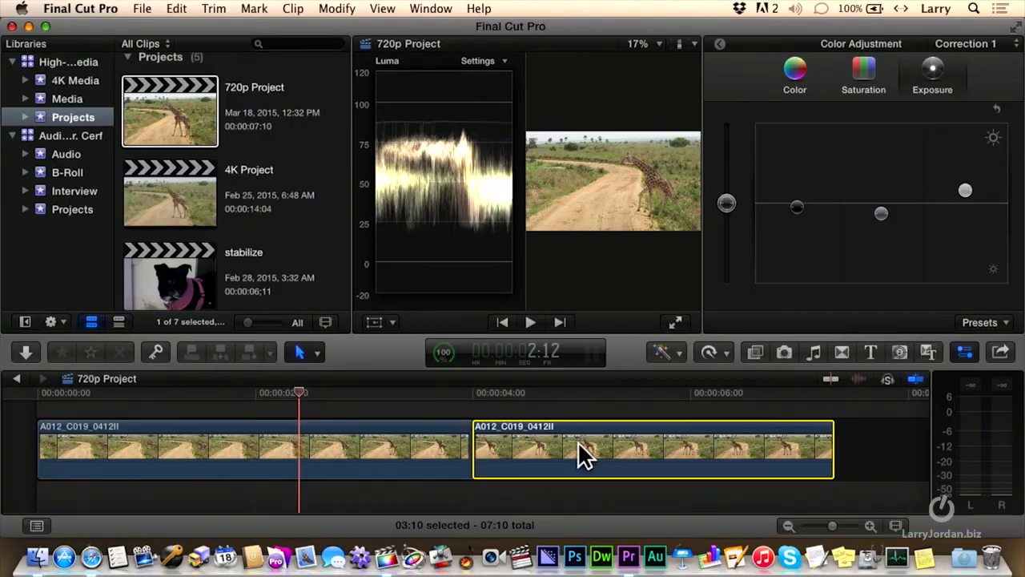
Select the second giraffe clip and apply Automatic Speed, making it Fast (125%).
{"action": "left_click", "coordinate": [567, 392]}
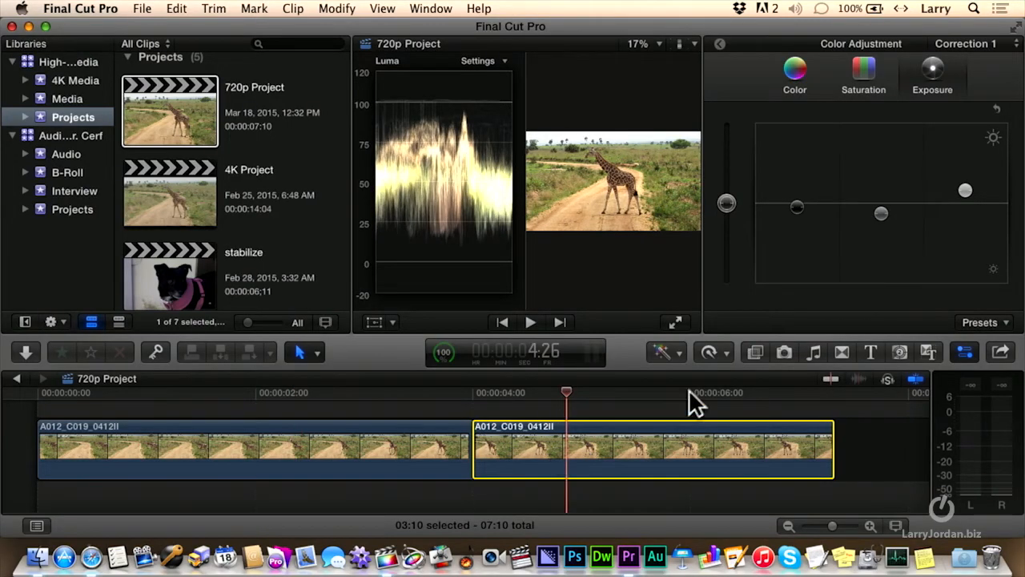
{"action": "left_click", "coordinate": [708, 352]}
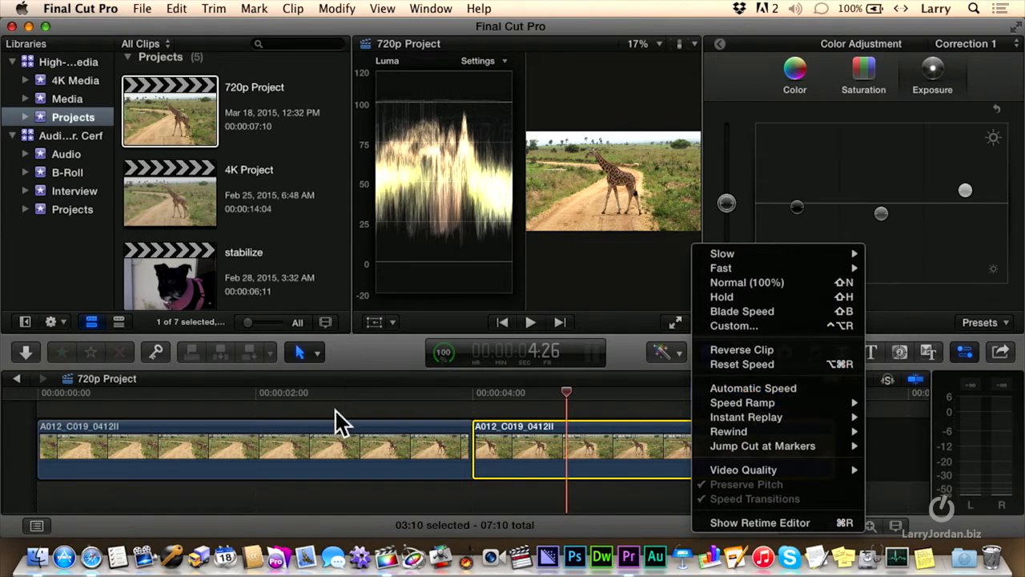
{"action": "mouse_move", "coordinate": [669, 377]}
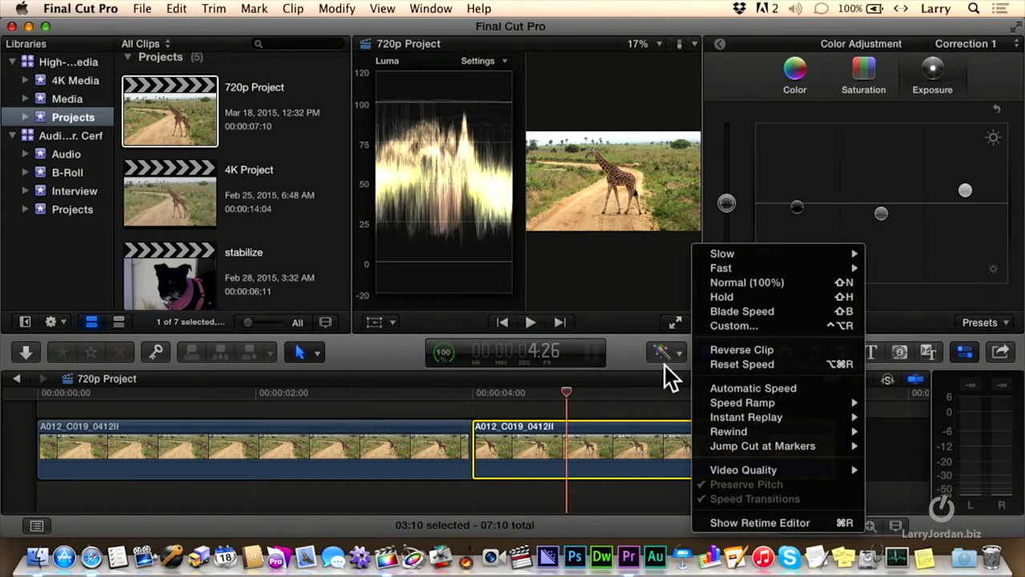
{"action": "mouse_move", "coordinate": [753, 388]}
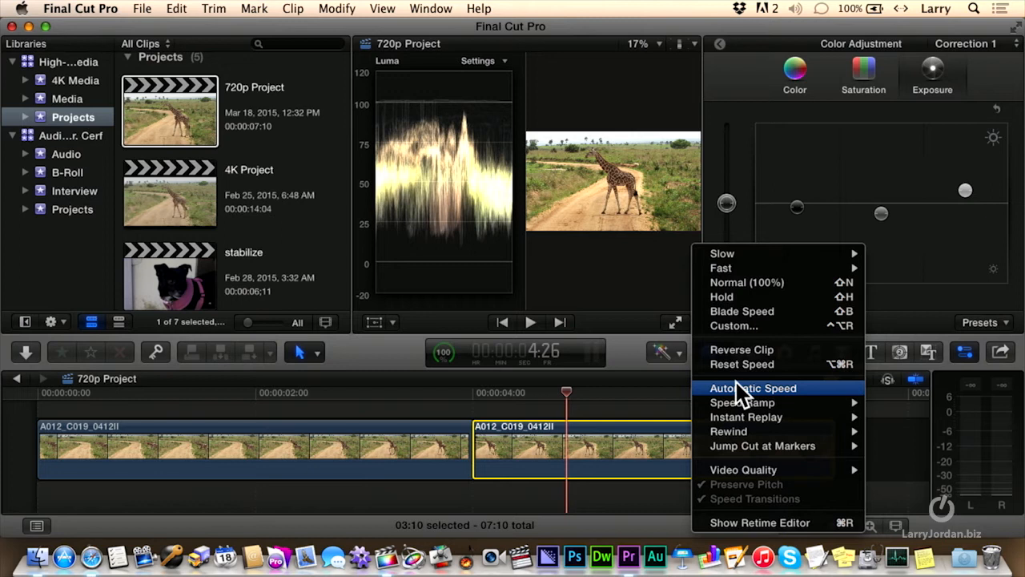
{"action": "mouse_move", "coordinate": [746, 282]}
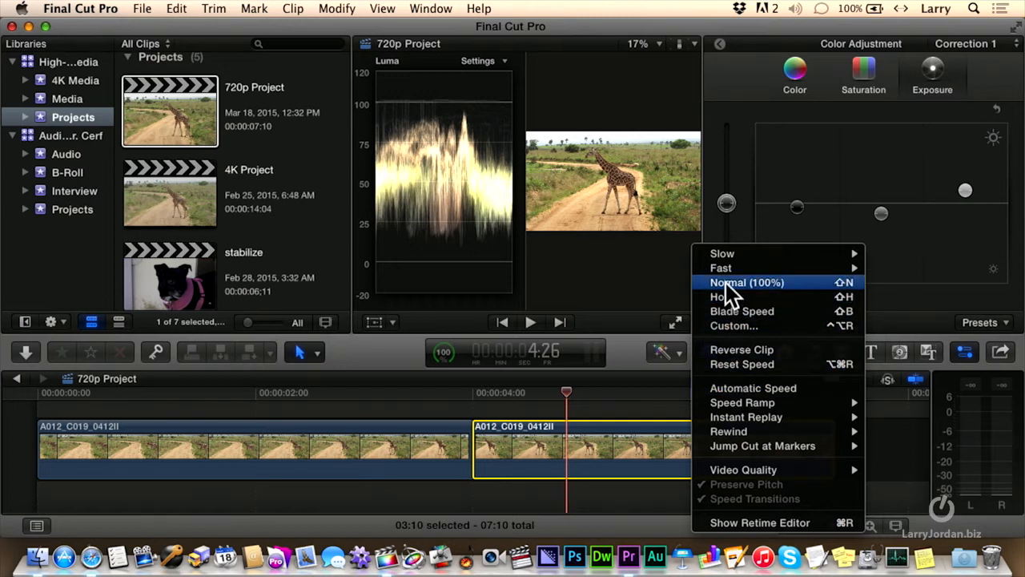
{"action": "mouse_move", "coordinate": [733, 332]}
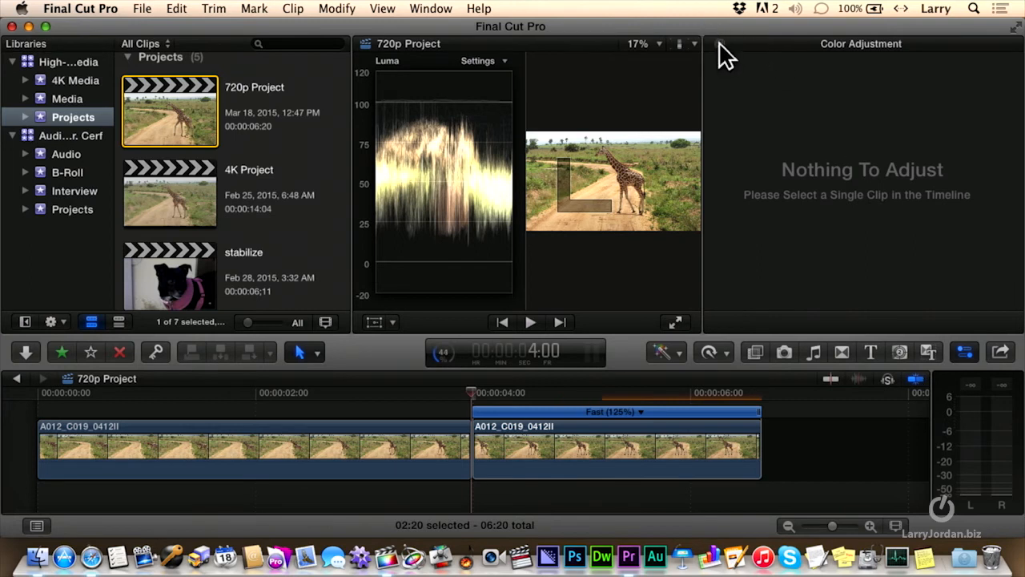
Show the Video inspector and reapply Automatic Speed to the second giraffe clip.
{"action": "left_click", "coordinate": [839, 43]}
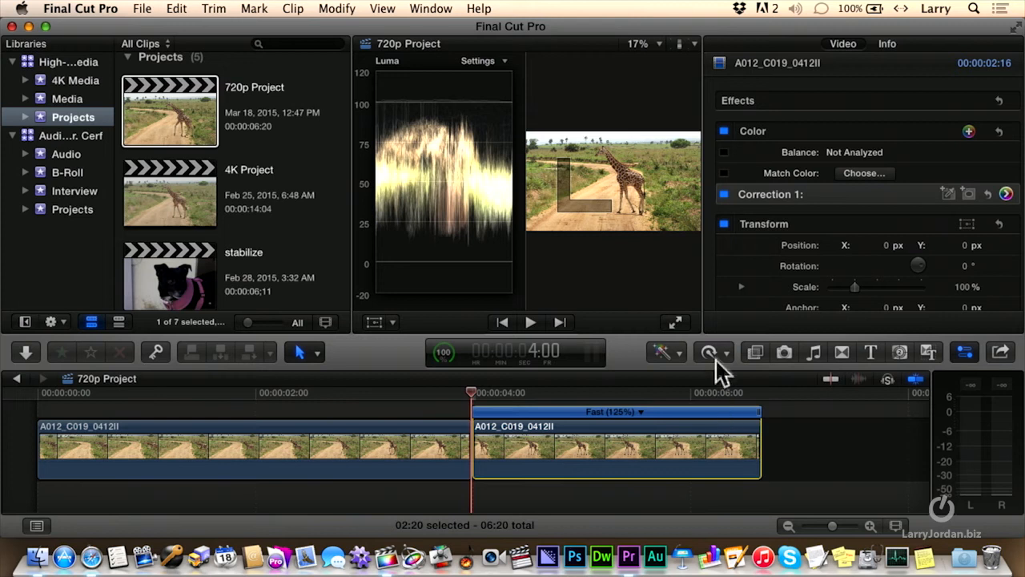
{"action": "left_click", "coordinate": [708, 353]}
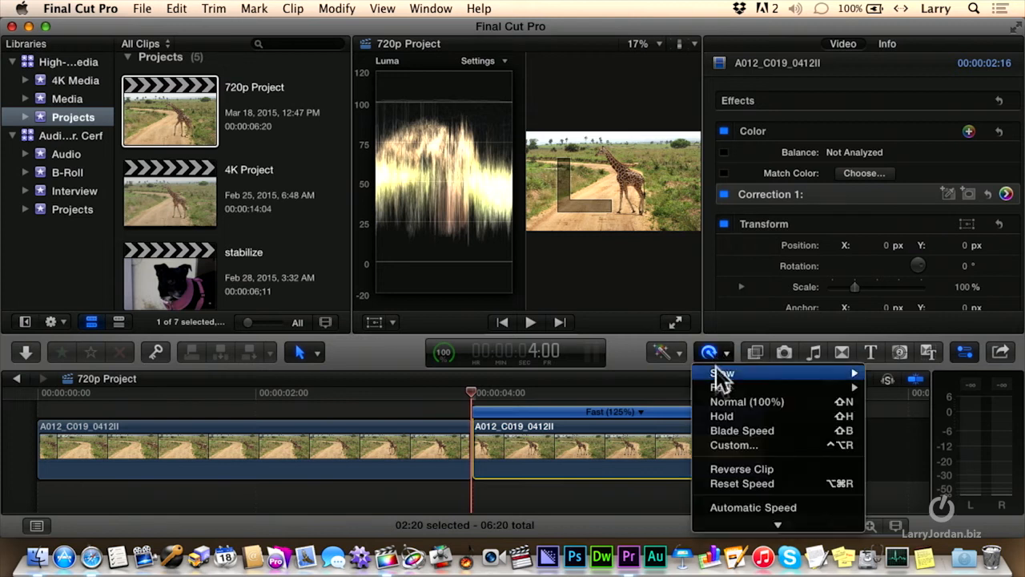
{"action": "mouse_move", "coordinate": [735, 507]}
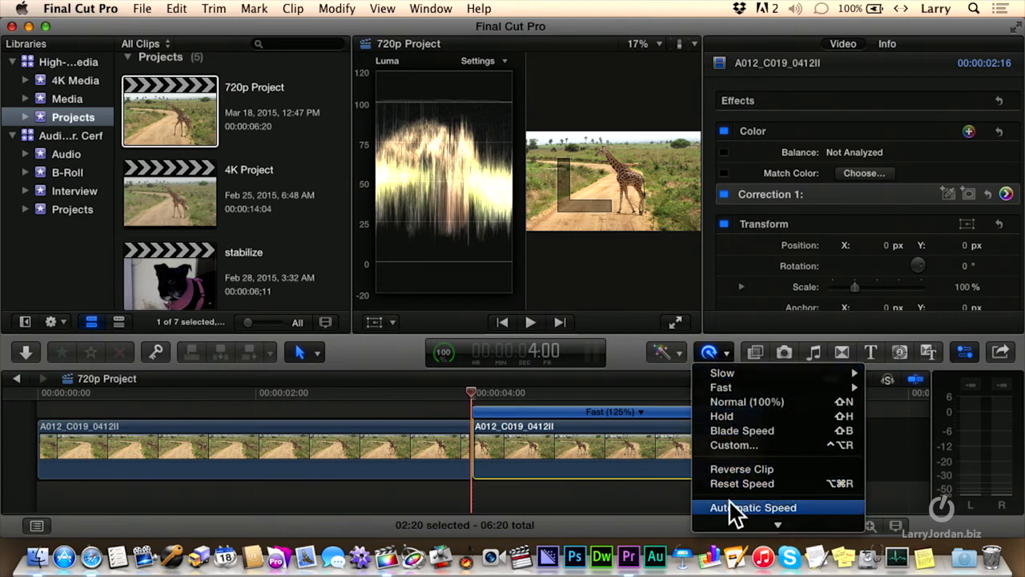
{"action": "left_click", "coordinate": [752, 507]}
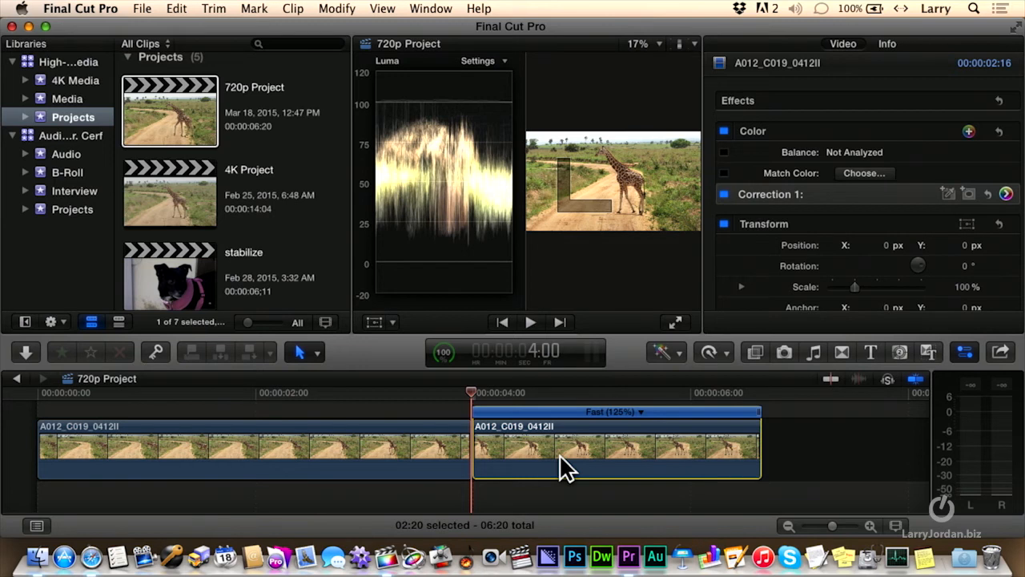
Open the Modify menu to reach the Retime options for the clip.
{"action": "left_click", "coordinate": [337, 9]}
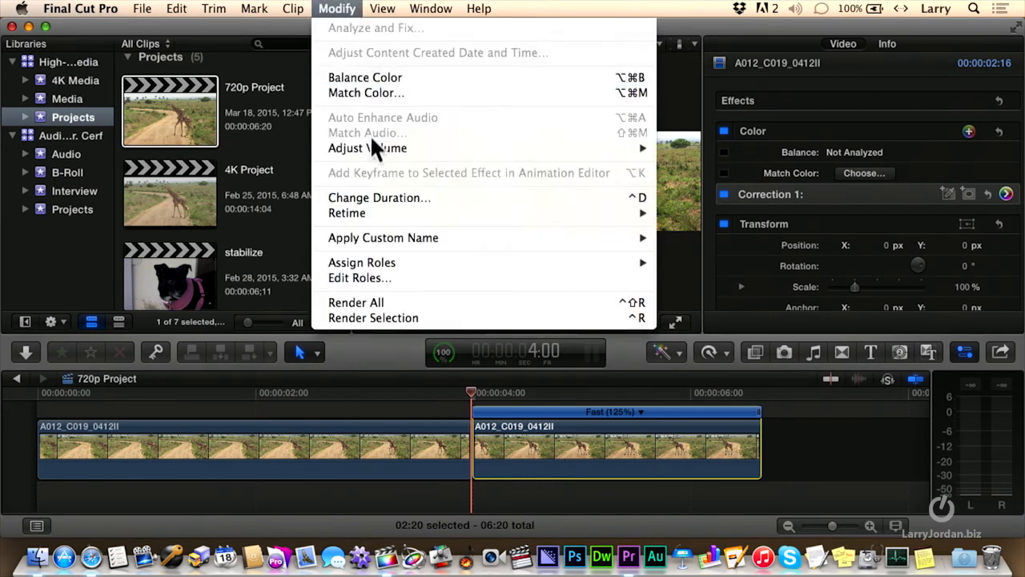
{"action": "mouse_move", "coordinate": [347, 212]}
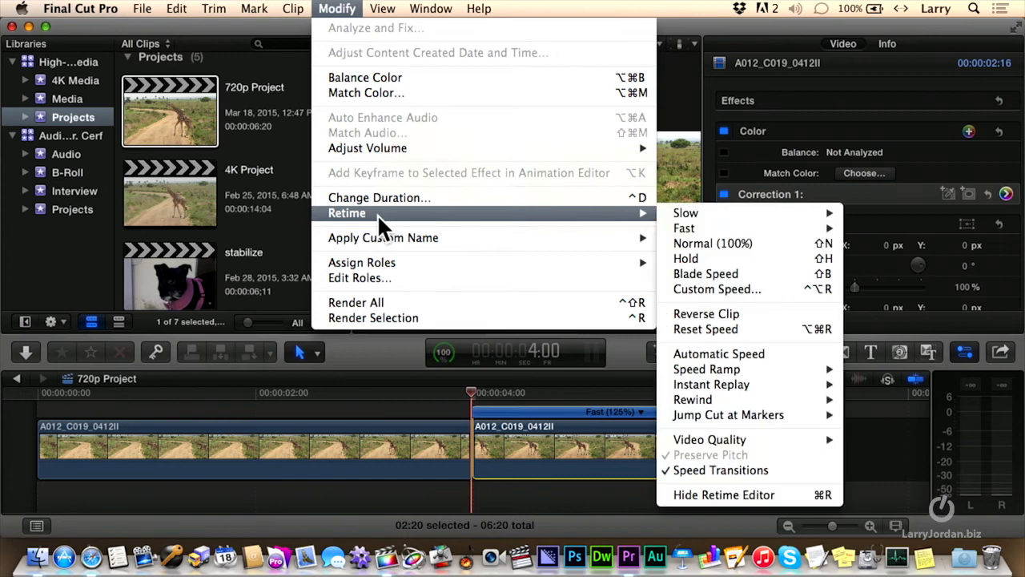
{"action": "mouse_move", "coordinate": [731, 356]}
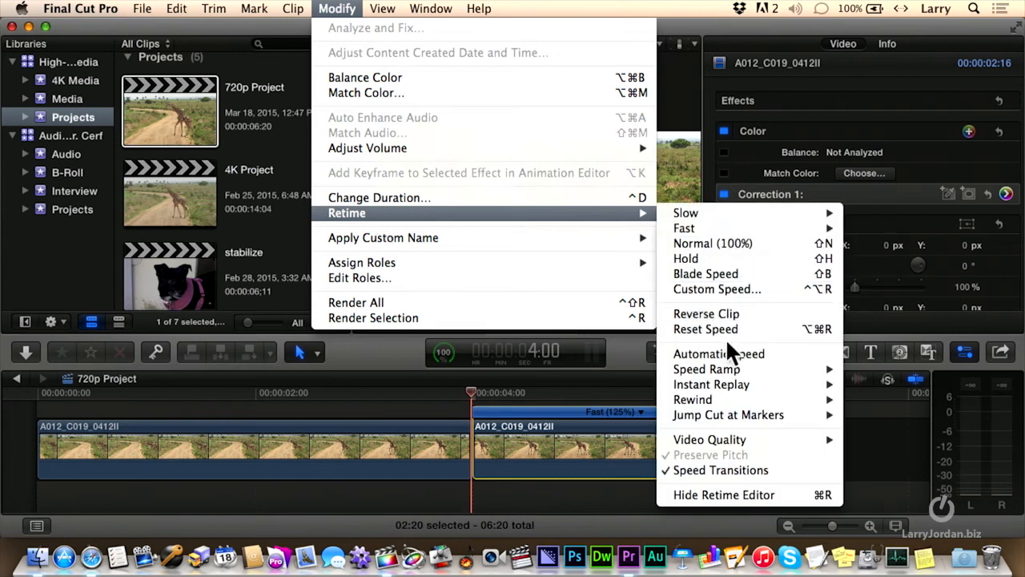
{"action": "mouse_move", "coordinate": [719, 353]}
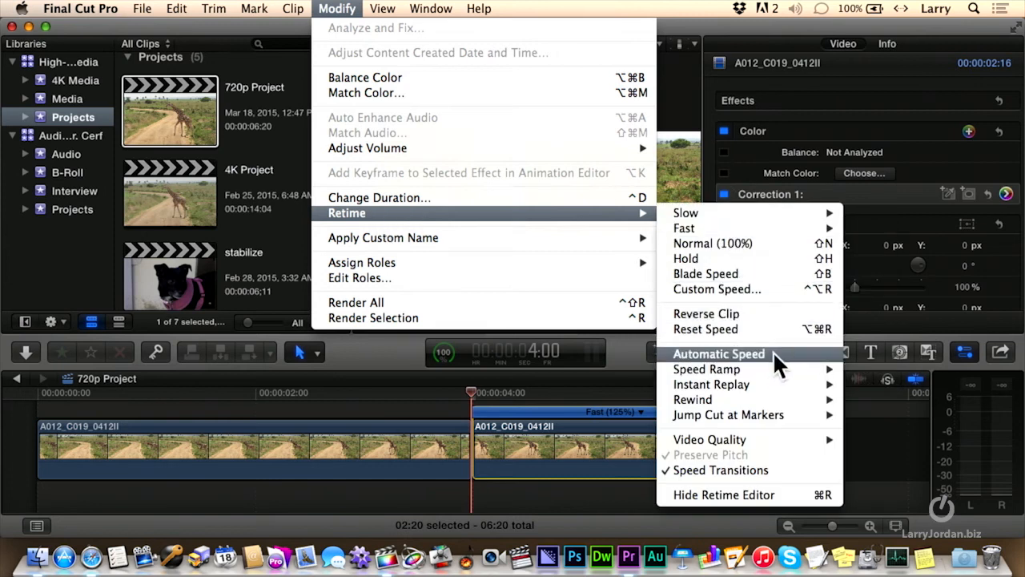